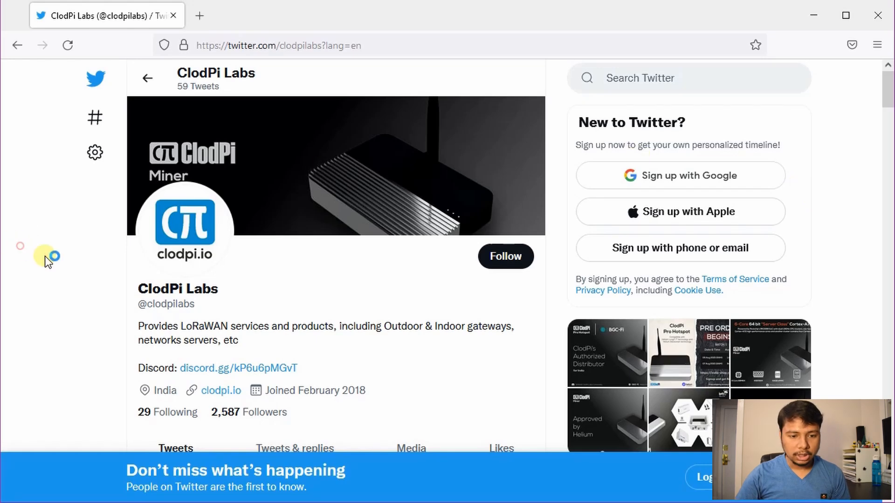
Reach the Sep 8 BGC-Fi distributor tweet and follow its heliumbybgc.in link
scroll(down, 3)
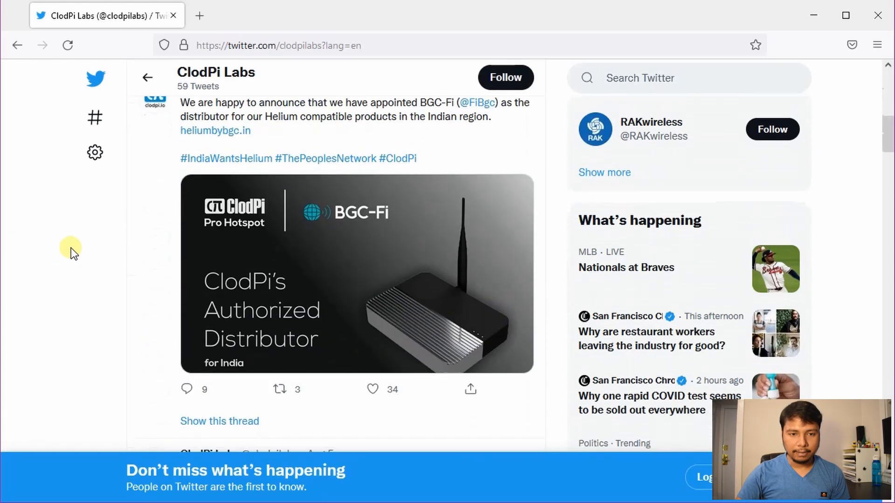
scroll(down, 3)
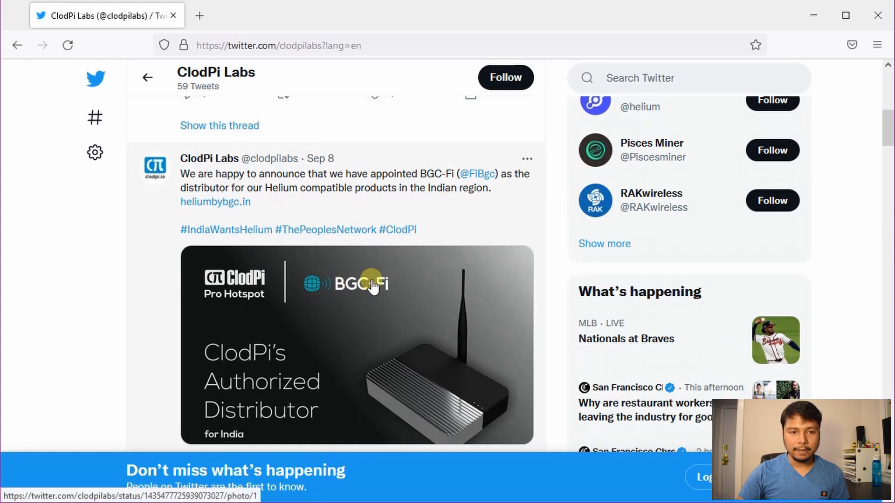
mouse_move(288, 194)
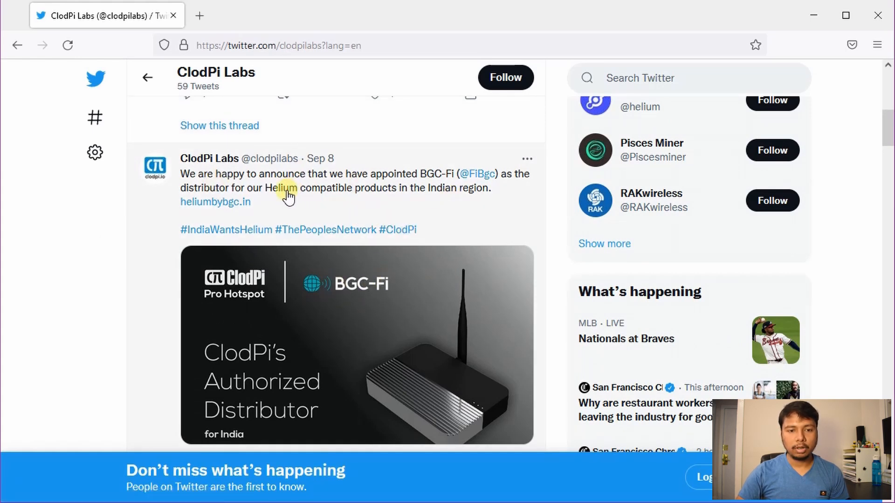
mouse_move(381, 196)
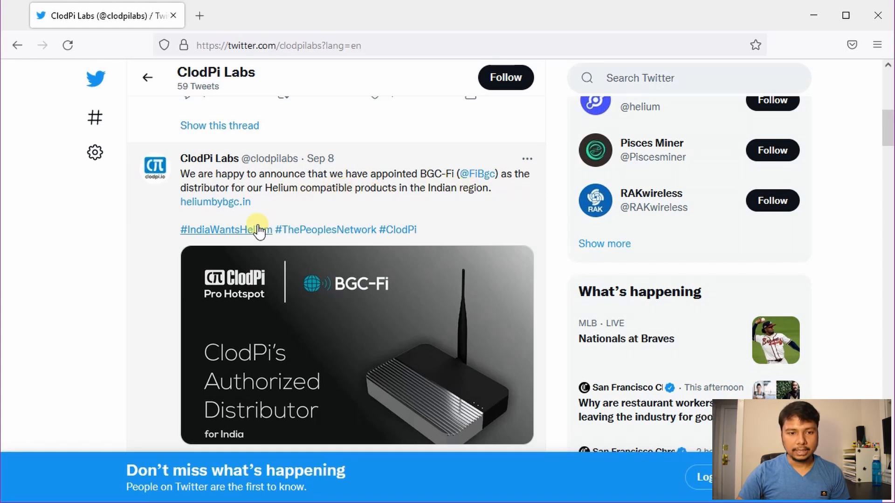
click(215, 202)
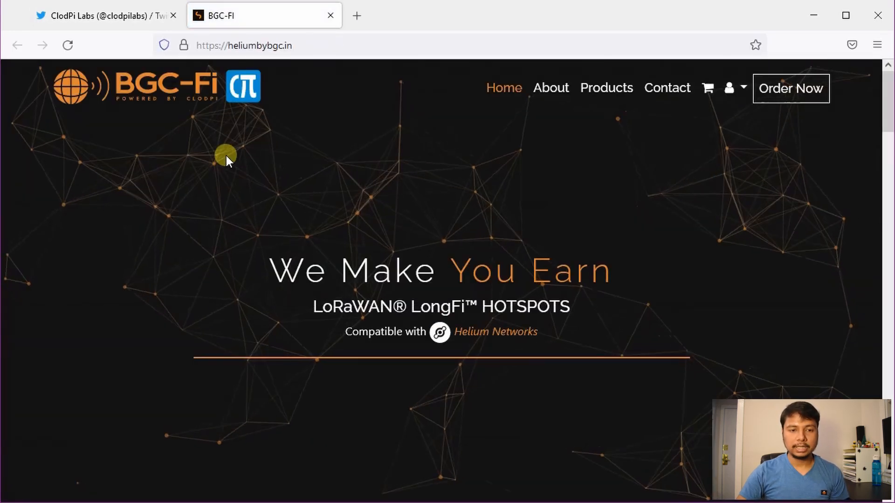
mouse_move(184, 262)
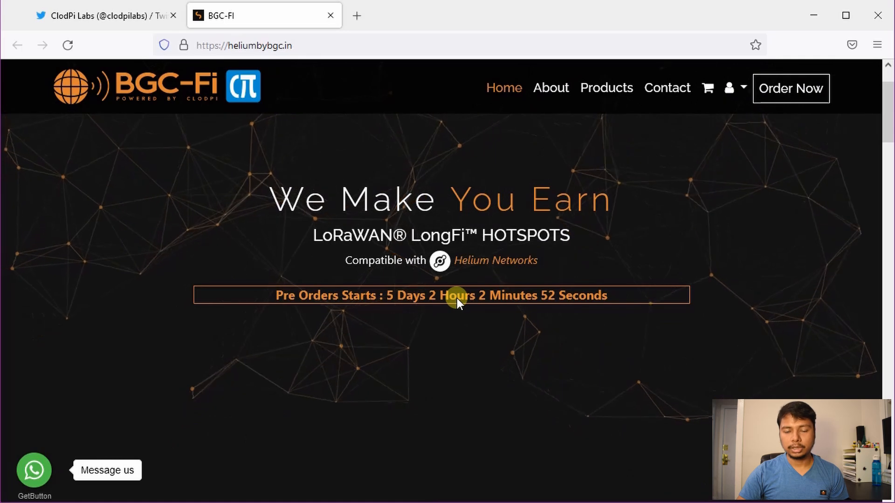
mouse_move(637, 380)
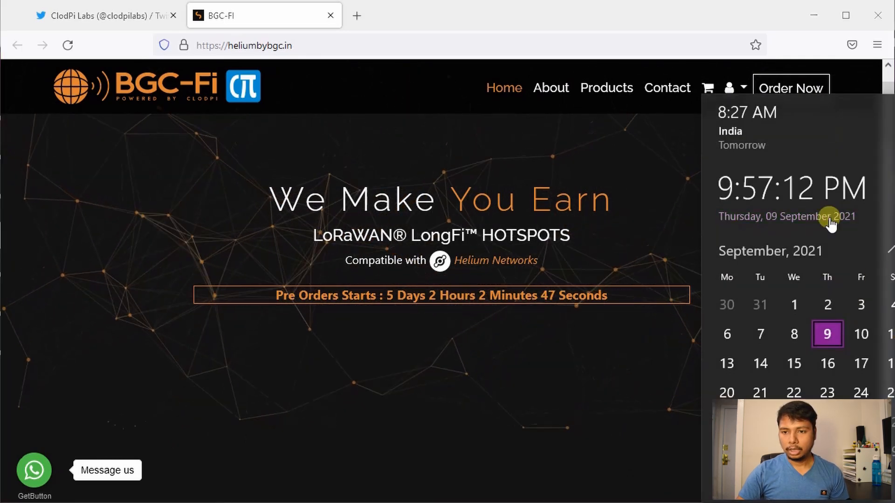
Dismiss the taskbar date and time panel after comparing dates with the countdown
click(465, 15)
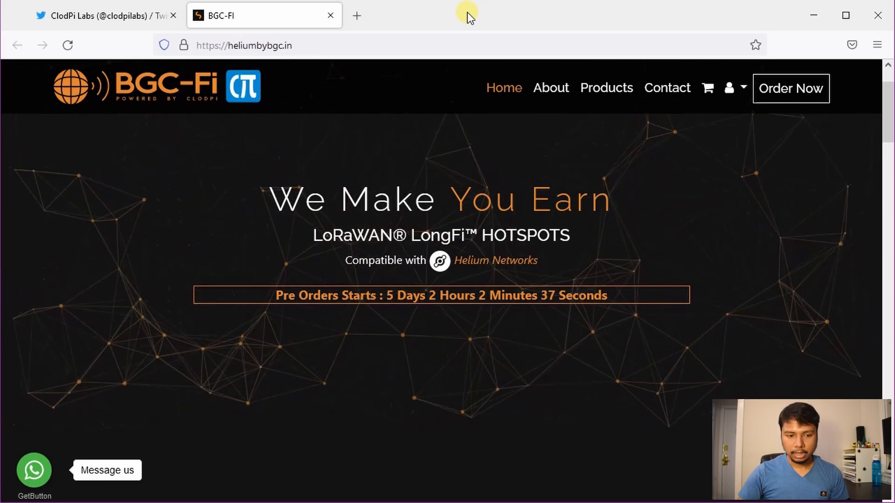
Follow Order Now to the Products page and on to Checkout for the ClodPi pro hotspot
scroll(down, 3)
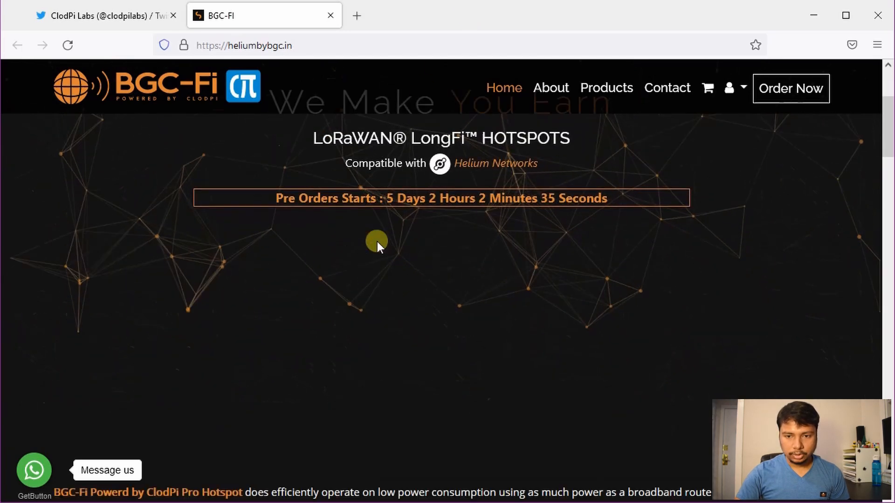
scroll(down, 3)
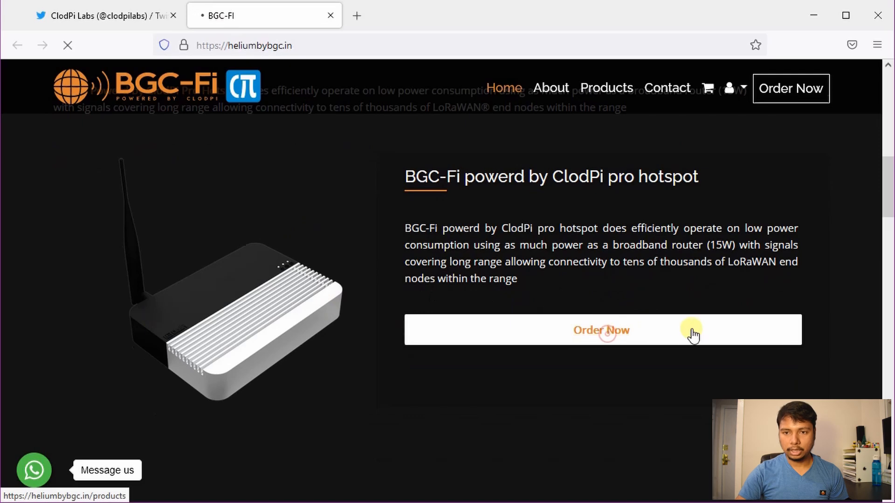
click(601, 330)
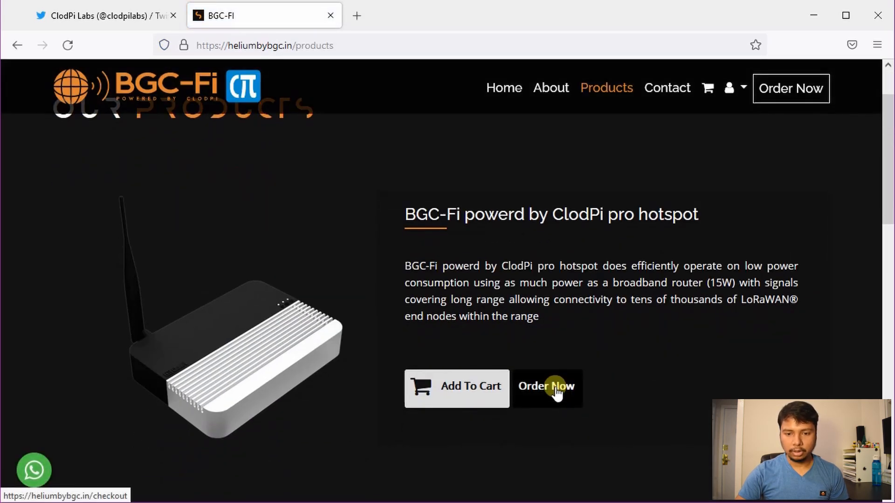
click(546, 386)
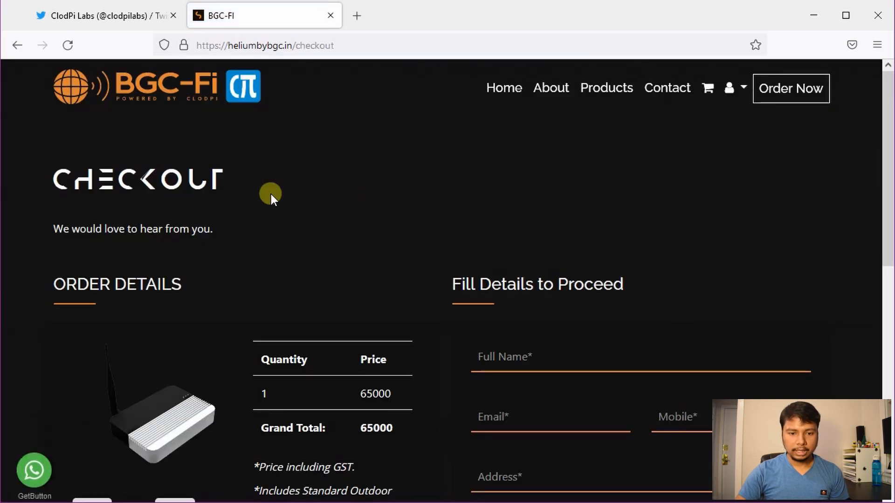
View the 65000 grand total, then bring up the saved Discord price-update screenshot
scroll(down, 3)
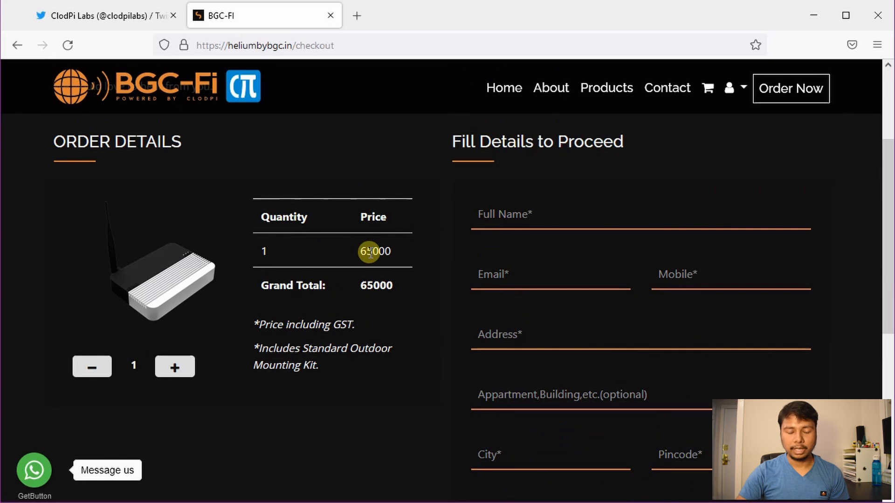
mouse_move(455, 239)
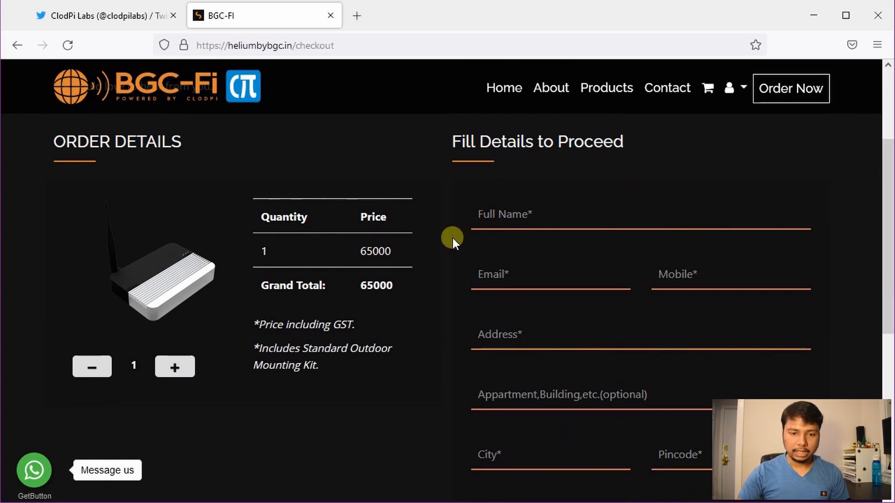
mouse_move(263, 352)
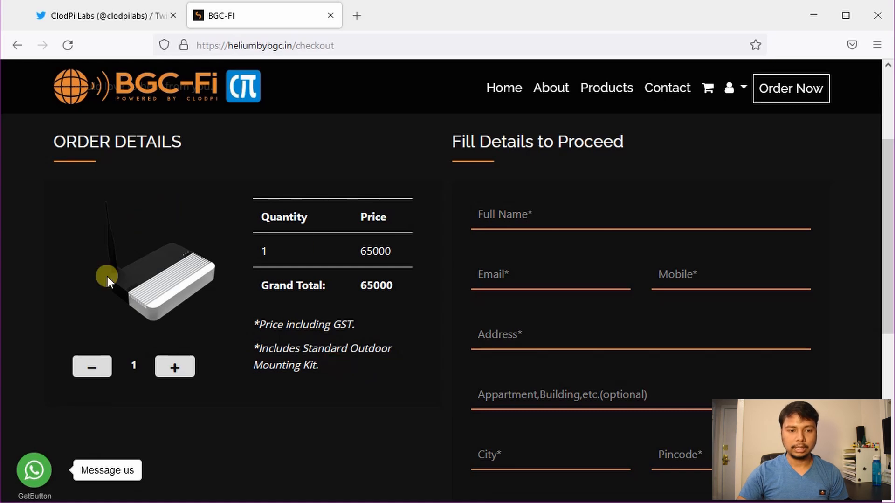
mouse_move(349, 358)
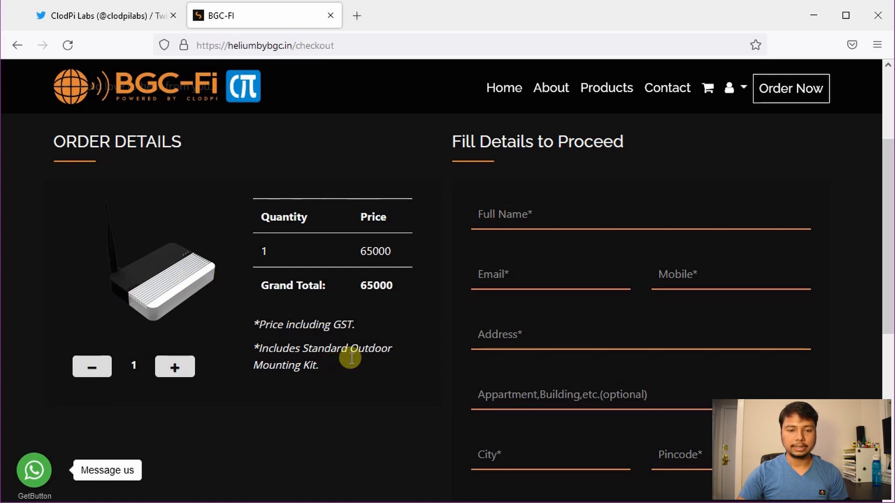
mouse_move(329, 316)
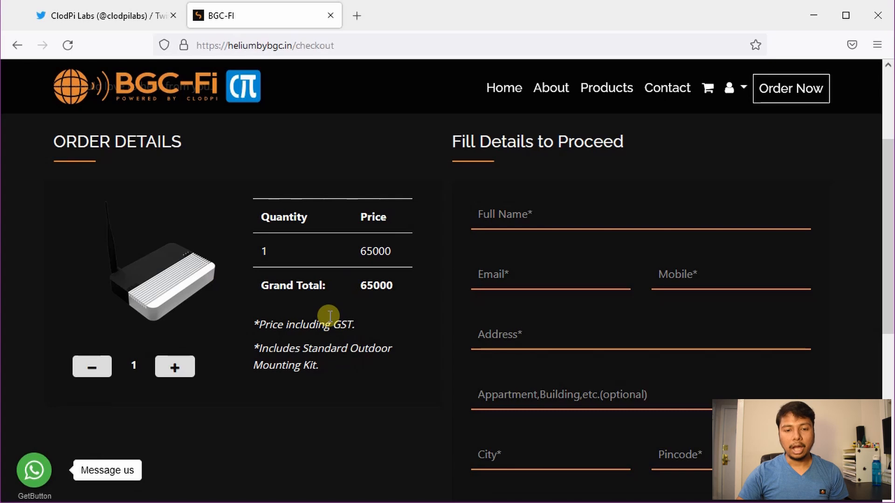
mouse_move(325, 299)
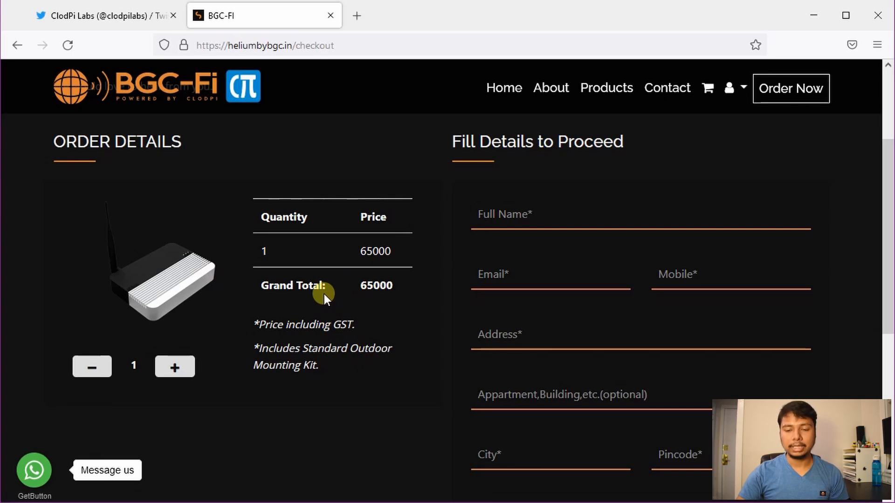
mouse_move(363, 288)
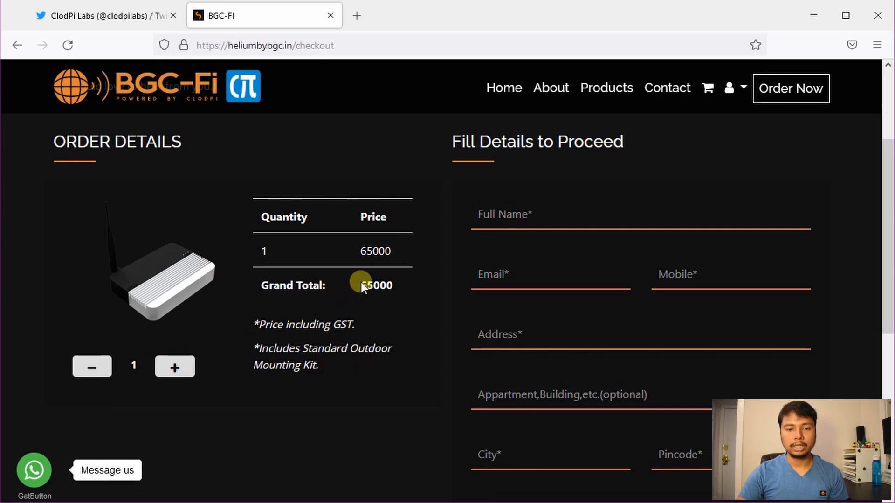
double_click(365, 285)
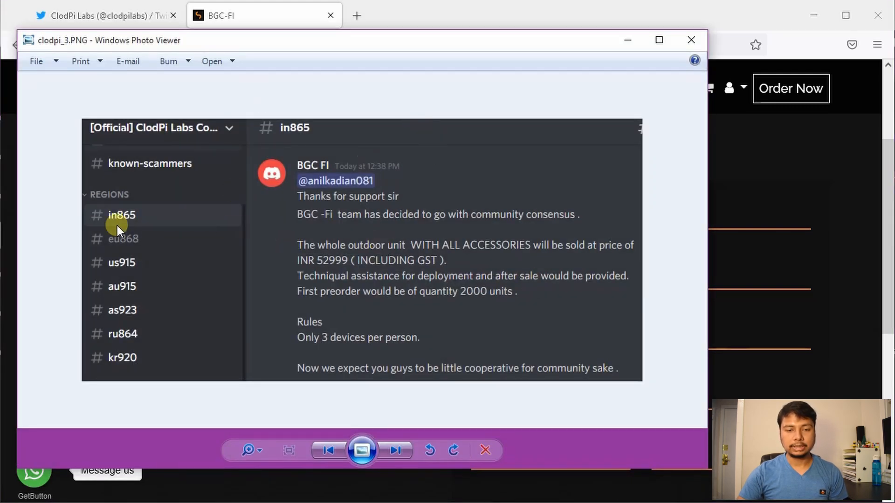
mouse_move(360, 263)
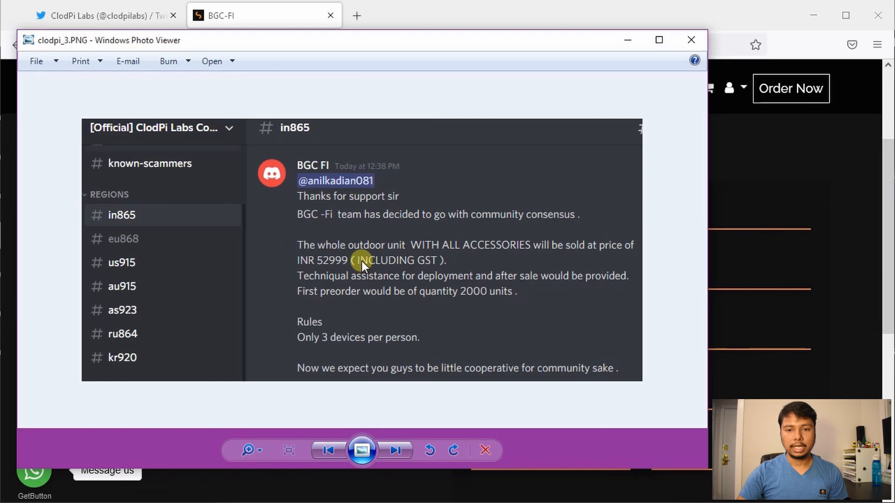
mouse_move(357, 260)
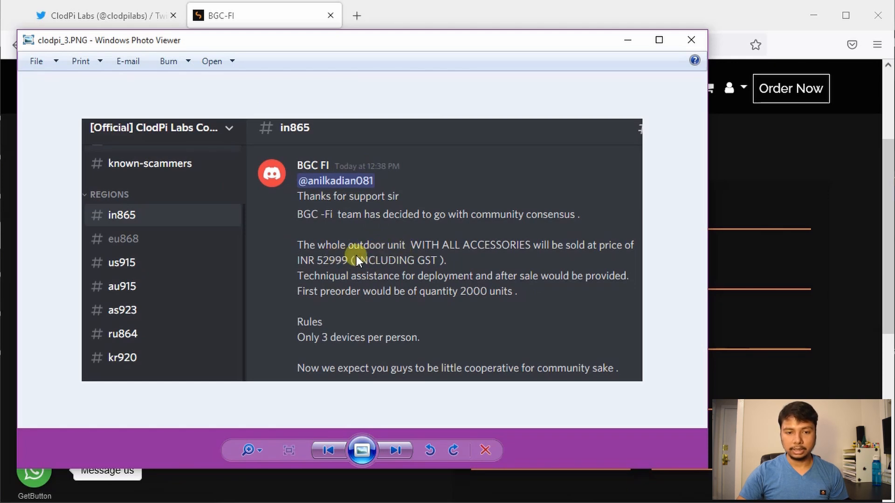
mouse_move(505, 251)
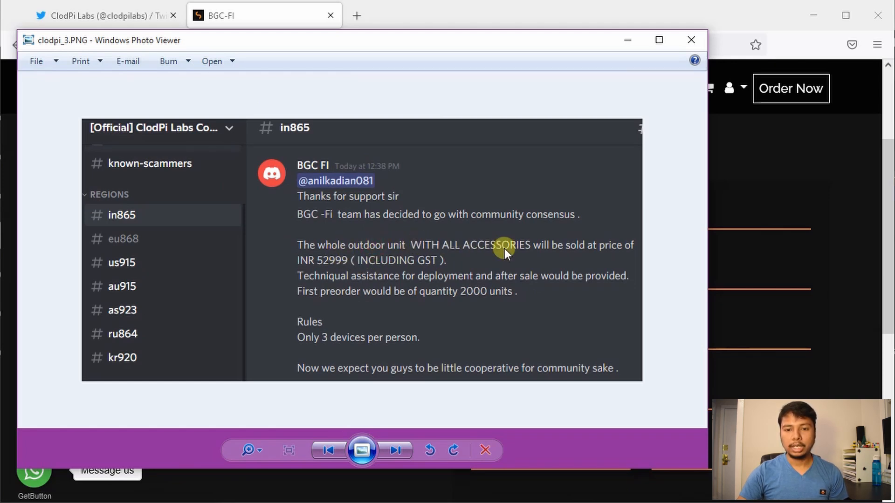
mouse_move(320, 268)
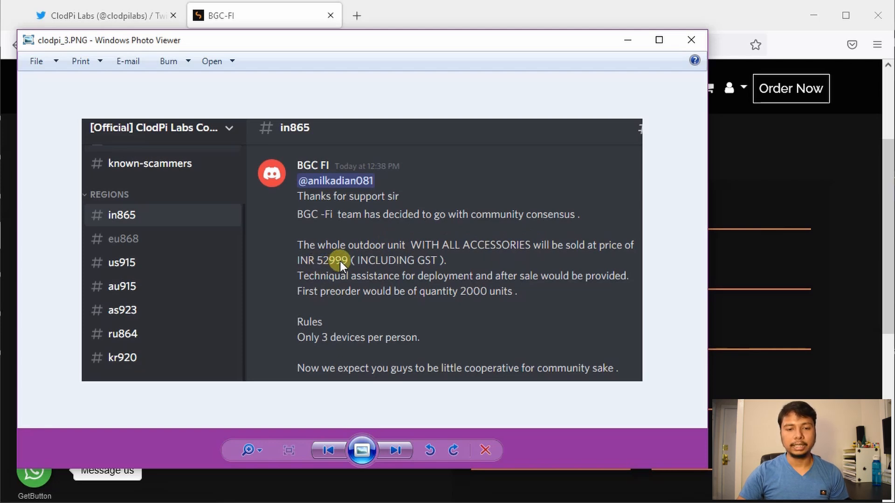
mouse_move(428, 246)
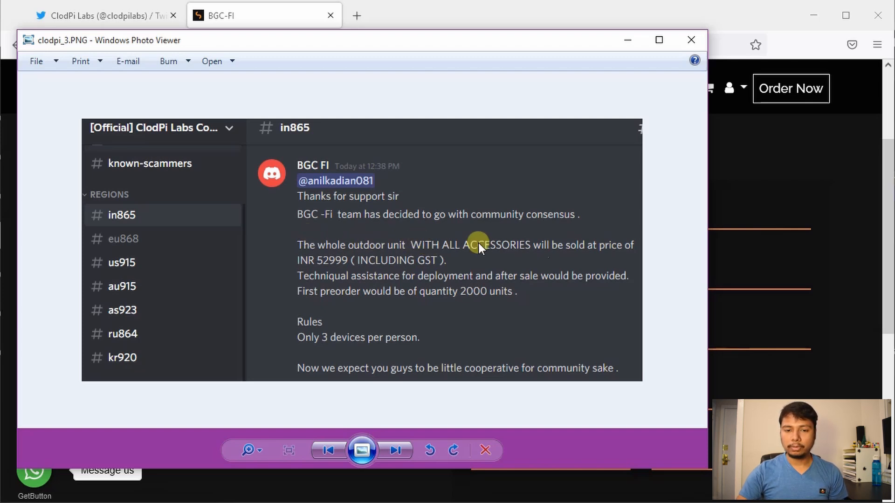
mouse_move(530, 296)
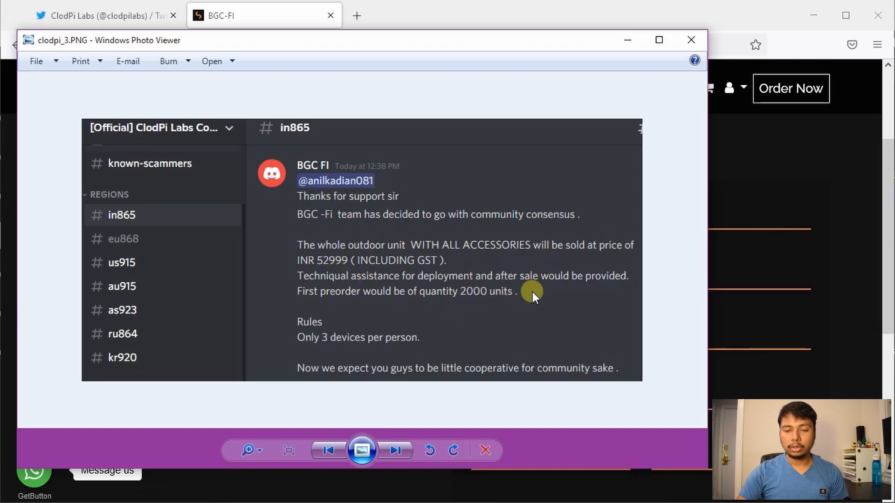
mouse_move(505, 297)
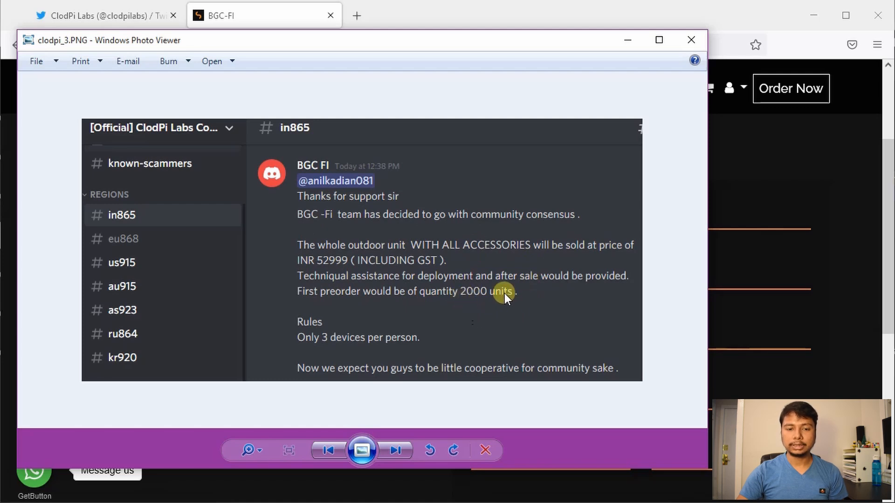
mouse_move(333, 332)
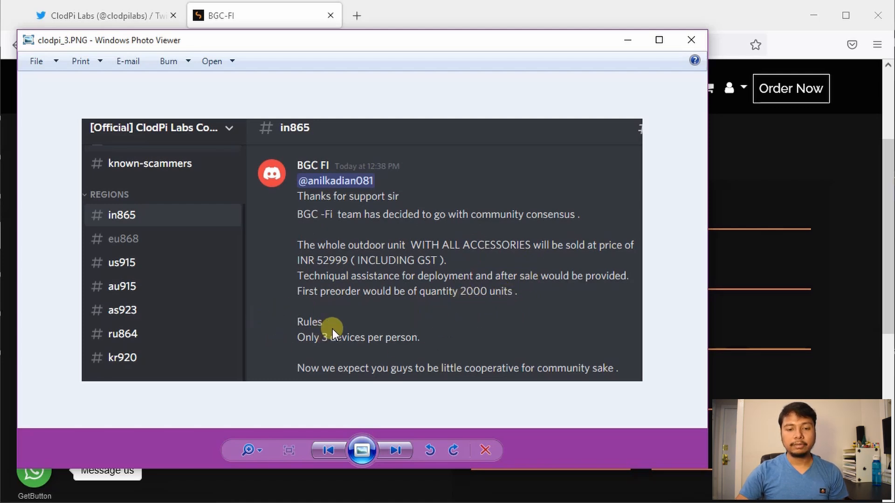
mouse_move(621, 46)
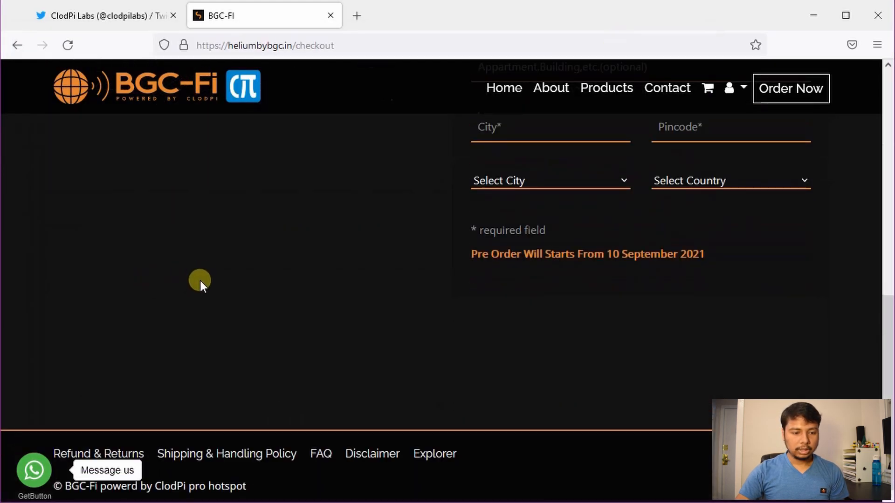
mouse_move(98, 454)
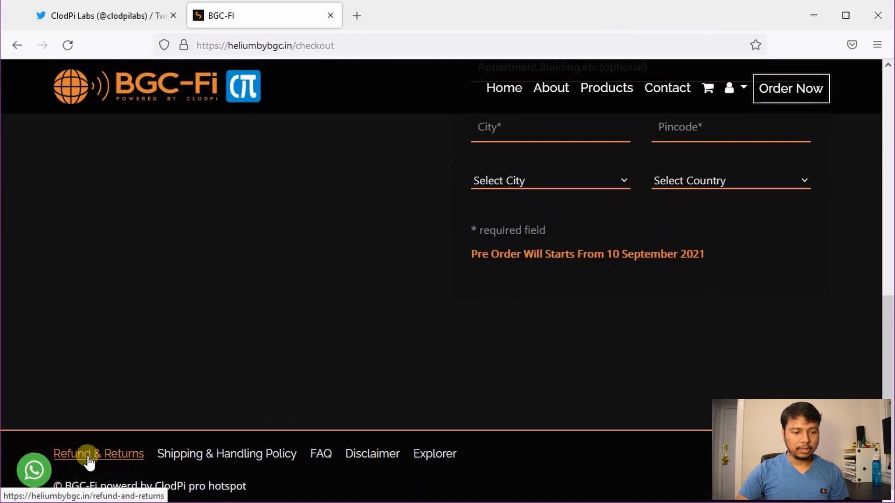
Go to the Refunds and Returns policy page from the checkout footer
click(98, 454)
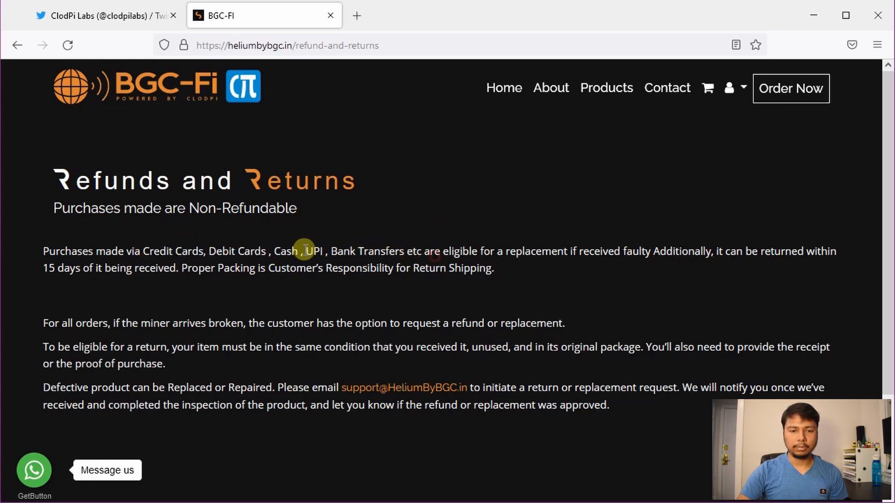
mouse_move(288, 256)
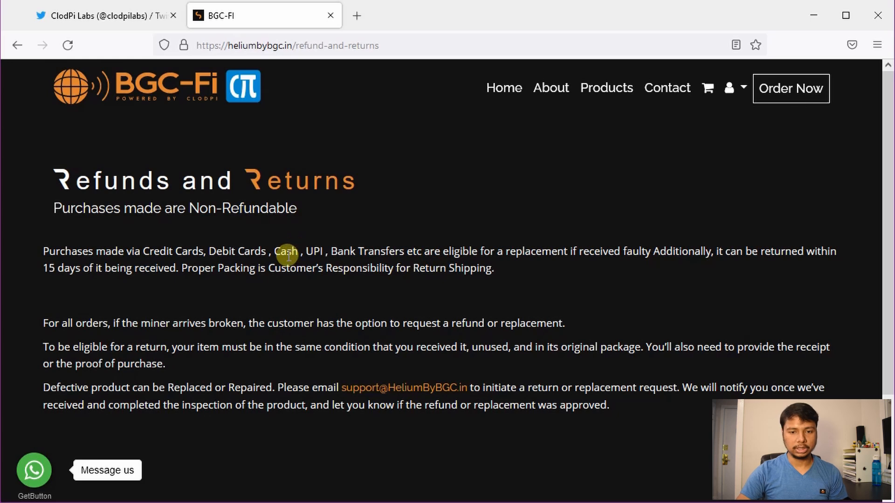
mouse_move(403, 245)
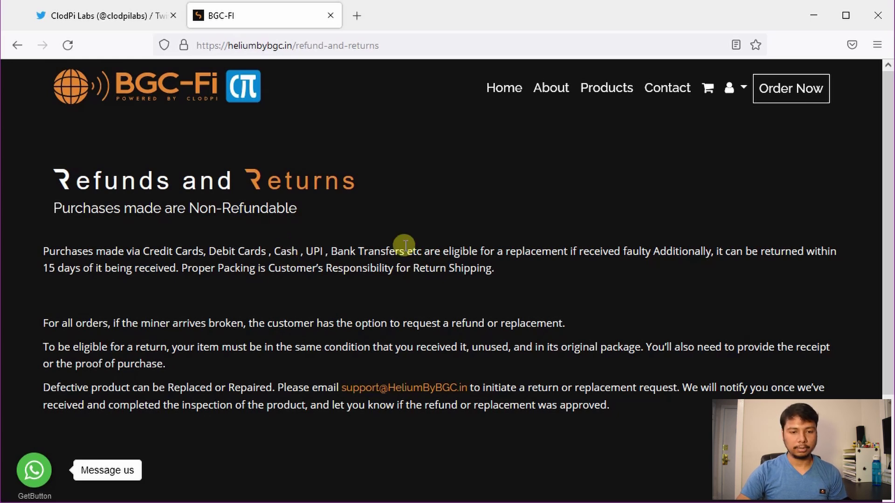
mouse_move(227, 264)
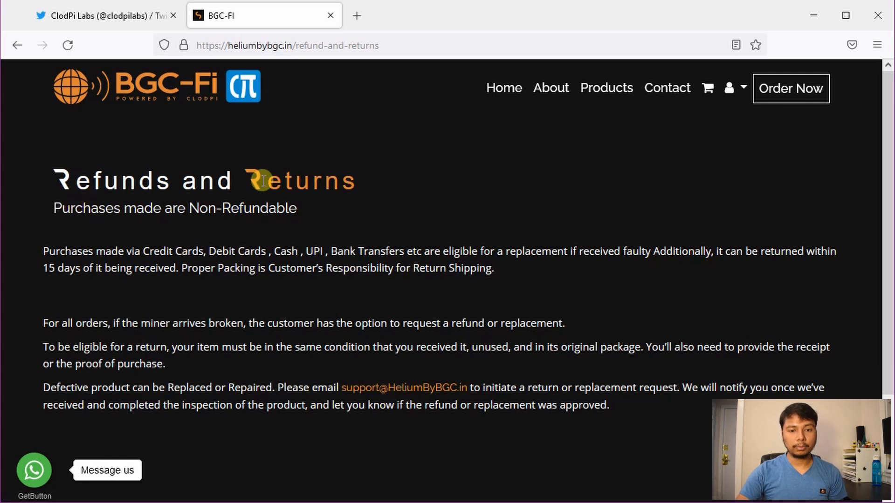
mouse_move(318, 298)
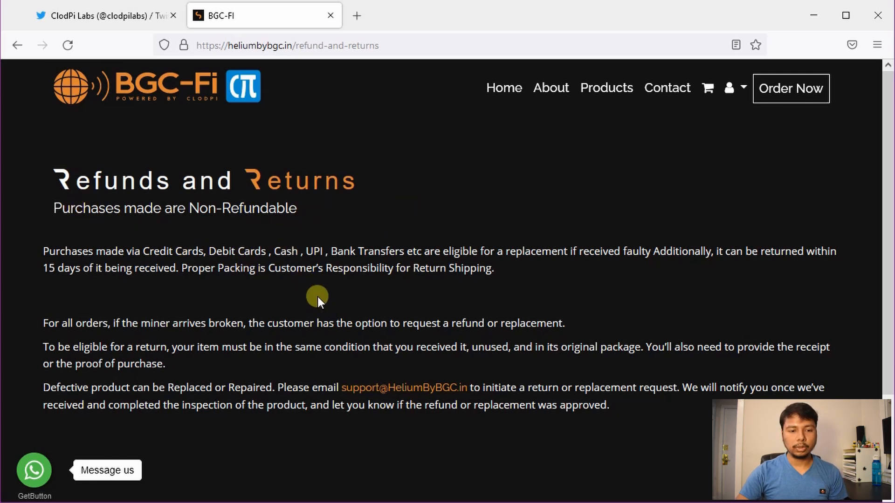
mouse_move(155, 390)
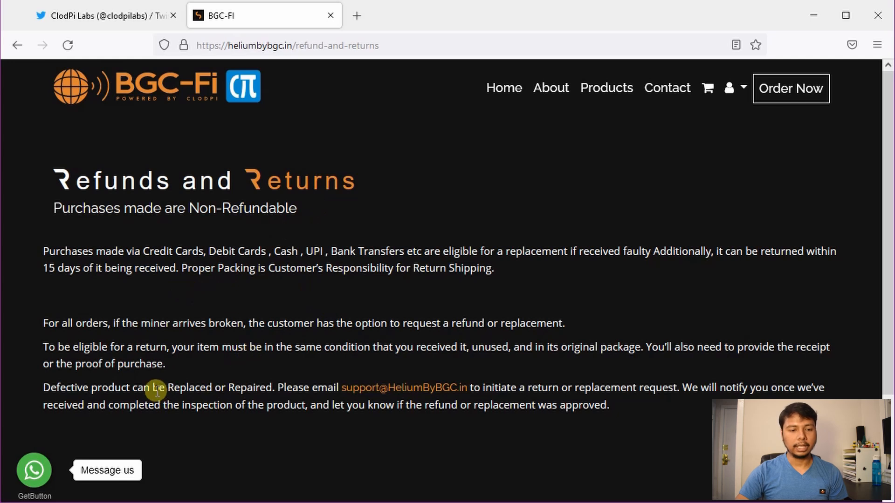